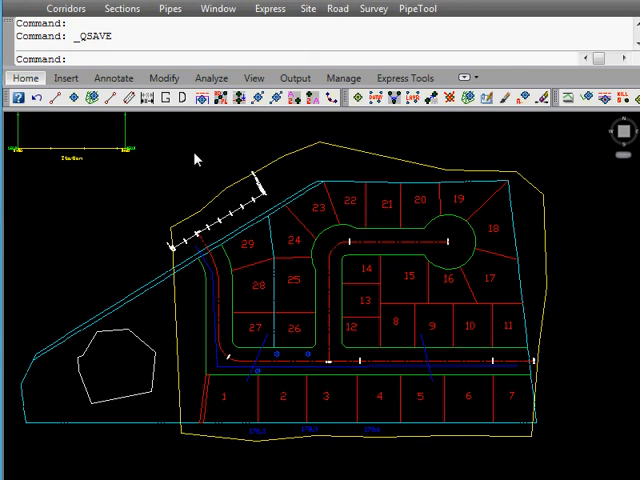
{"action": "mouse_move", "coordinate": [260, 397]}
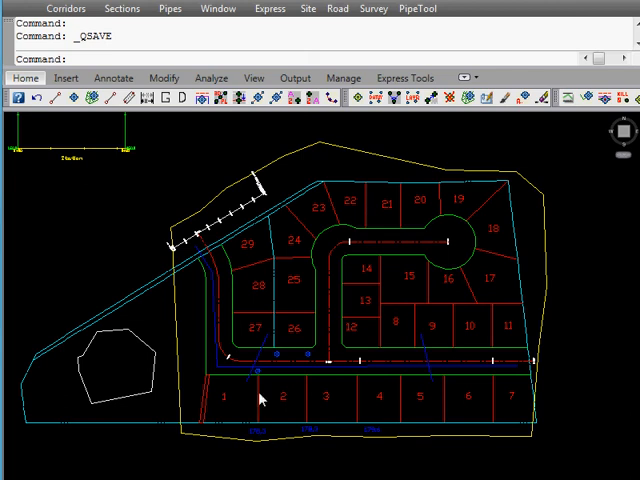
{"action": "mouse_move", "coordinate": [350, 140]}
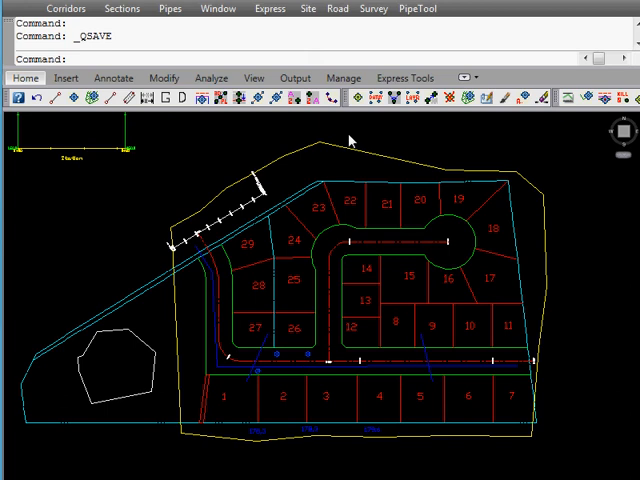
{"action": "mouse_move", "coordinate": [472, 285]}
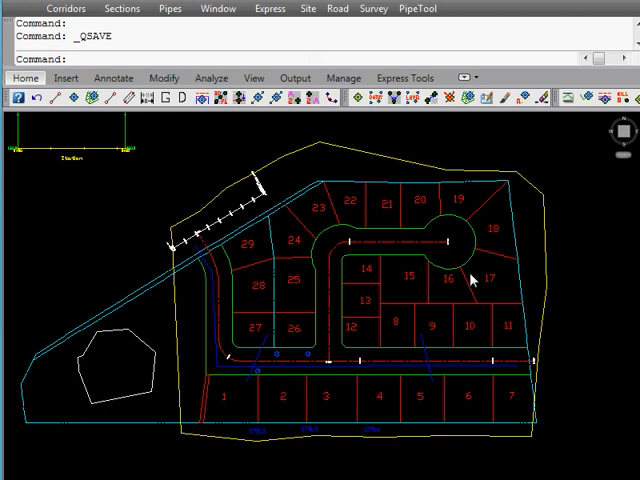
{"action": "mouse_move", "coordinate": [573, 313]}
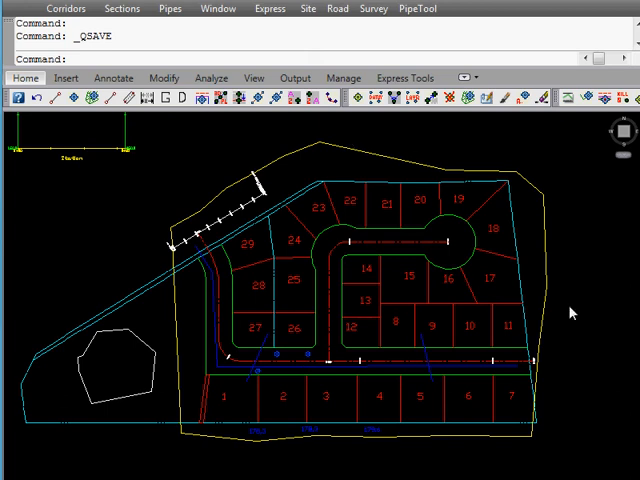
{"action": "mouse_move", "coordinate": [360, 335]}
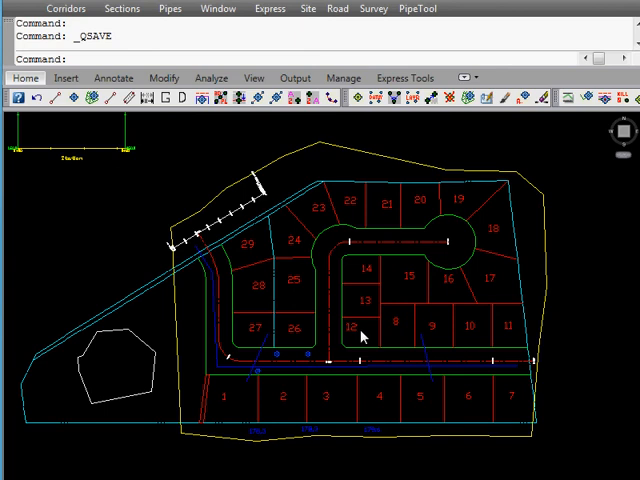
Step: Place borehole BH 1 in plan with layer descriptions topsoil, silt, clay and water
{"action": "left_click", "coordinate": [307, 8]}
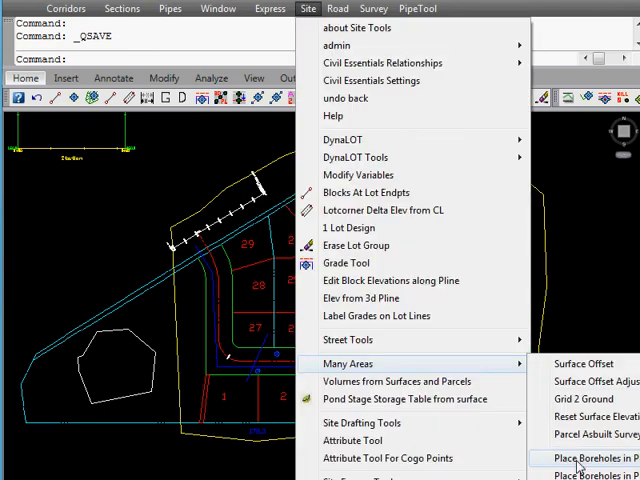
{"action": "left_click", "coordinate": [588, 459]}
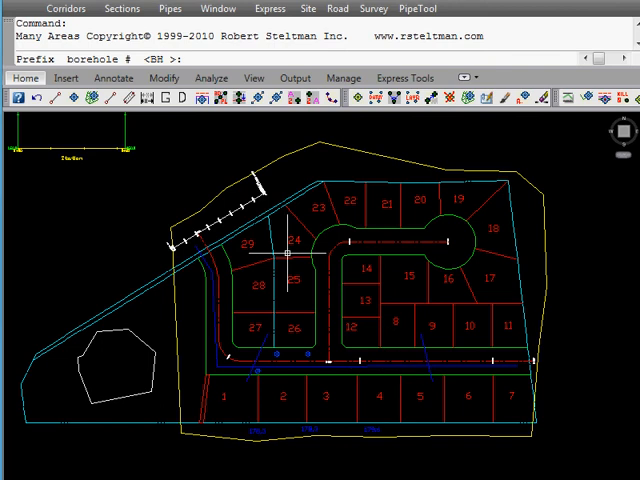
{"action": "key", "text": "Enter"}
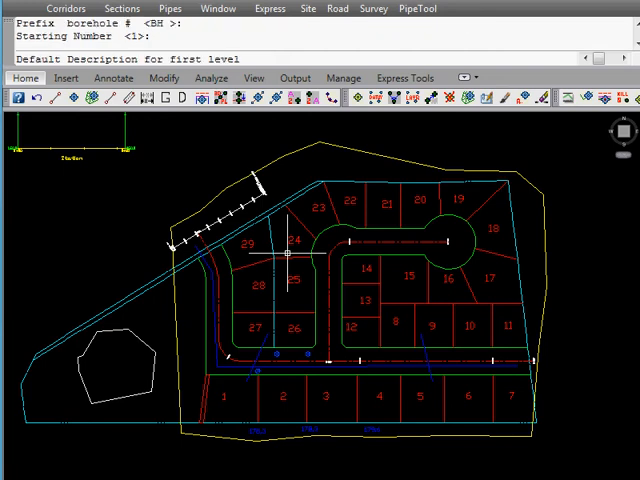
{"action": "type", "text": "top"}
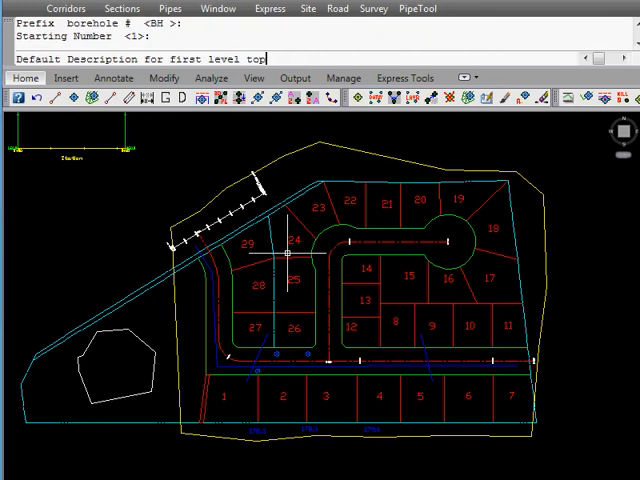
{"action": "type", "text": "secons level"}
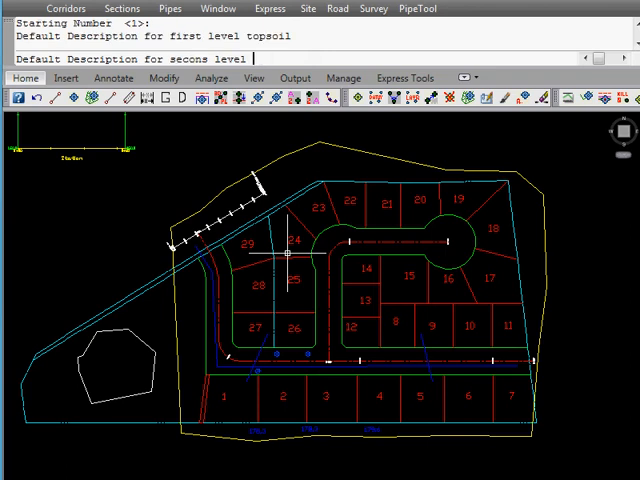
{"action": "type", "text": "silt"}
{"action": "type", "text": "clay"}
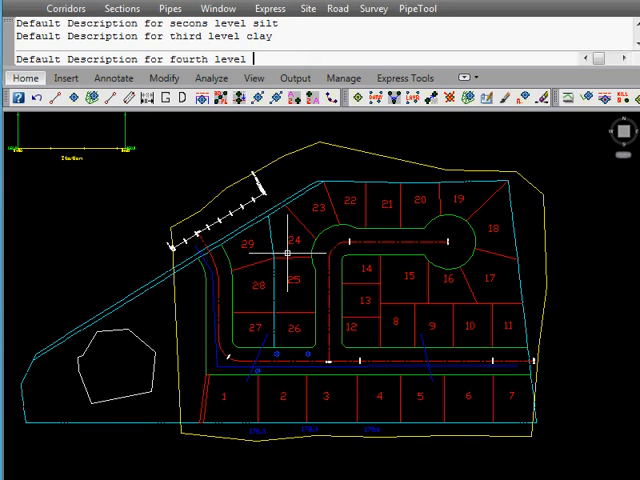
{"action": "type", "text": "water"}
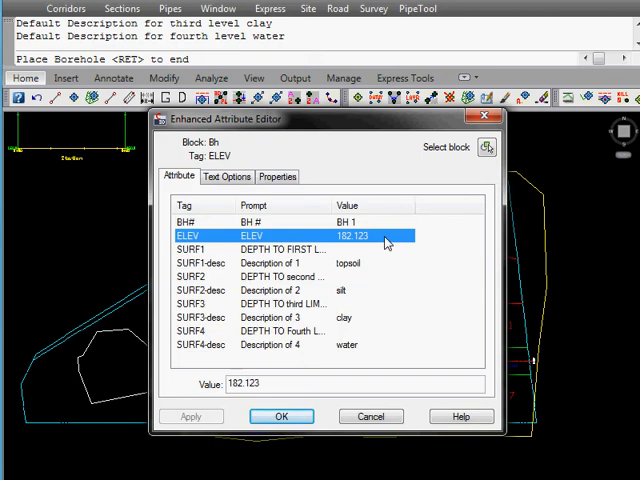
{"action": "mouse_move", "coordinate": [370, 258]}
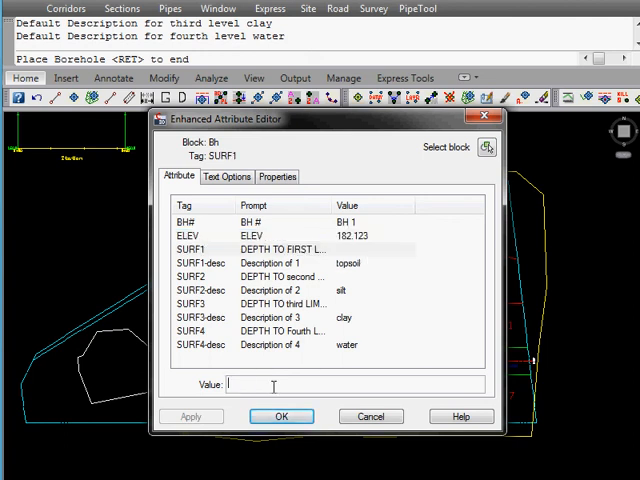
Step: Give BH 1 layer depths 0.3, 1.1, 2.0 and 3.2 and confirm the attributes
{"action": "type", "text": "0.3"}
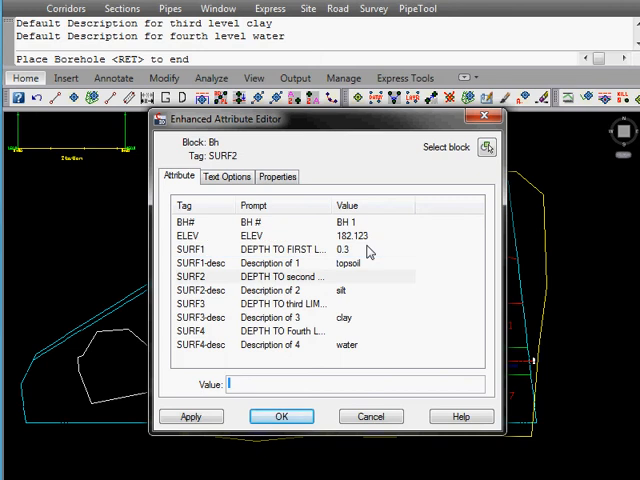
{"action": "type", "text": "1.1"}
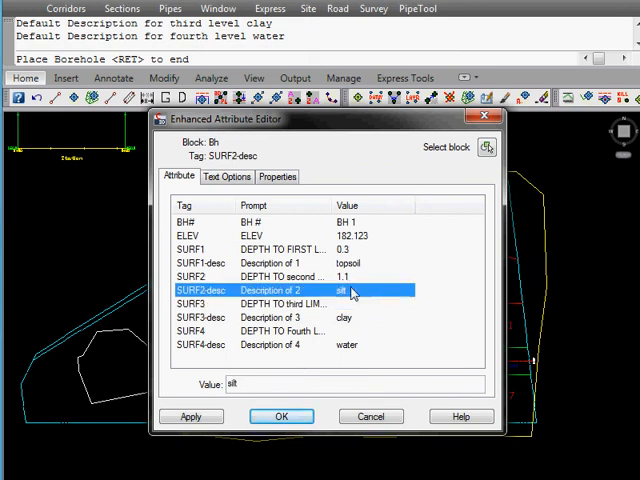
{"action": "mouse_move", "coordinate": [365, 290]}
{"action": "type", "text": " caly"}
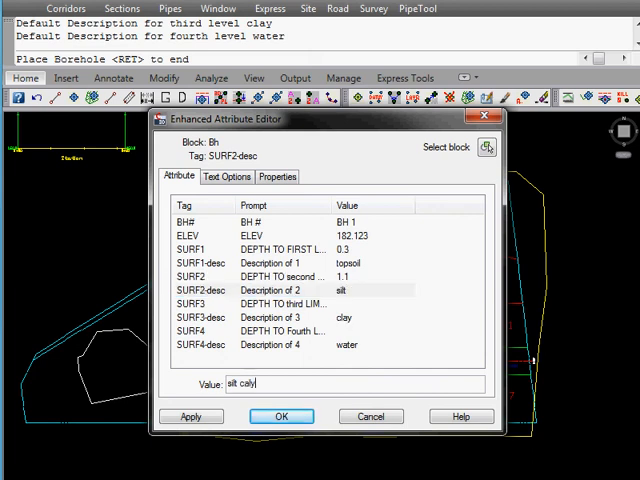
{"action": "left_click", "coordinate": [280, 303]}
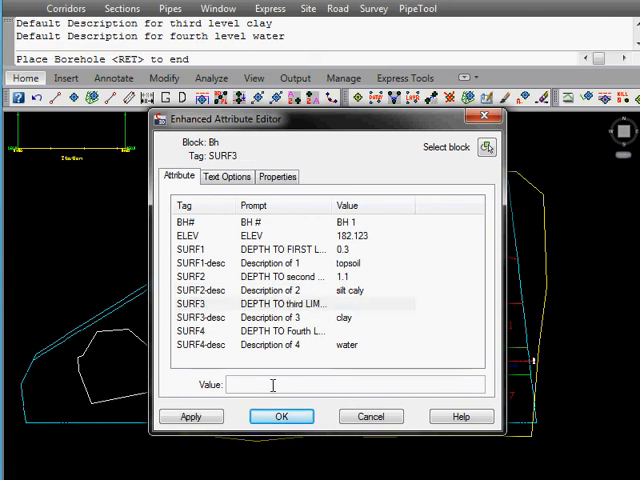
{"action": "type", "text": "2.0"}
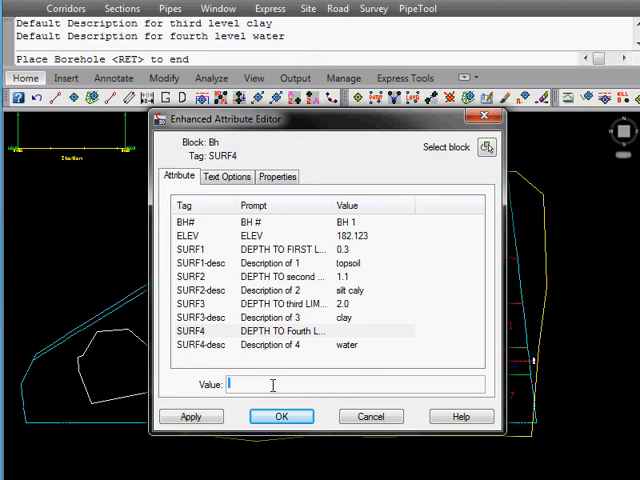
{"action": "type", "text": "3.2"}
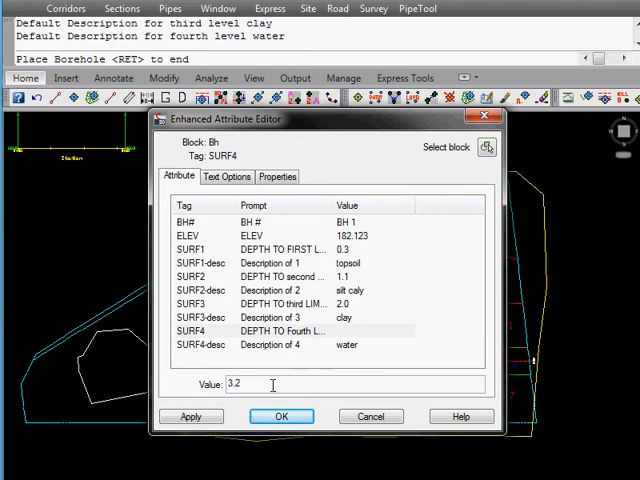
{"action": "left_click", "coordinate": [281, 416]}
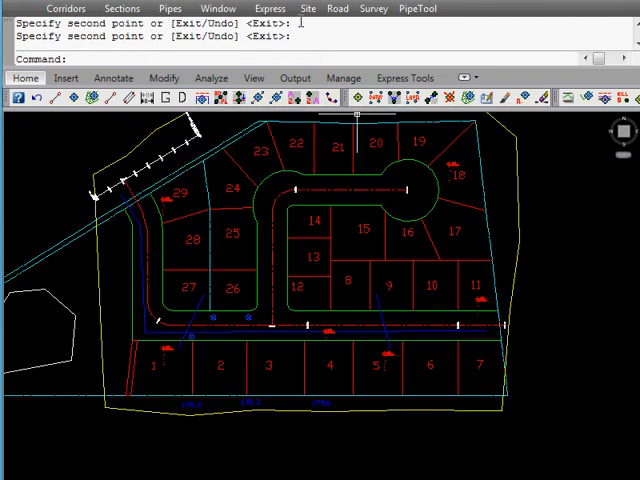
Step: Draw BH 1 as a borehole log in the profile view
{"action": "left_click", "coordinate": [308, 8]}
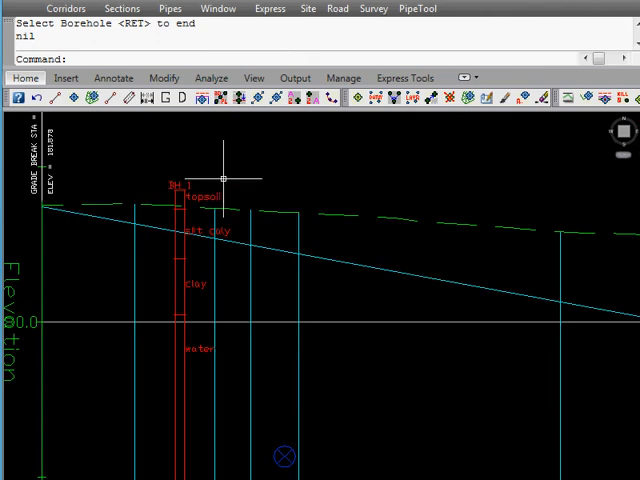
{"action": "mouse_move", "coordinate": [229, 218]}
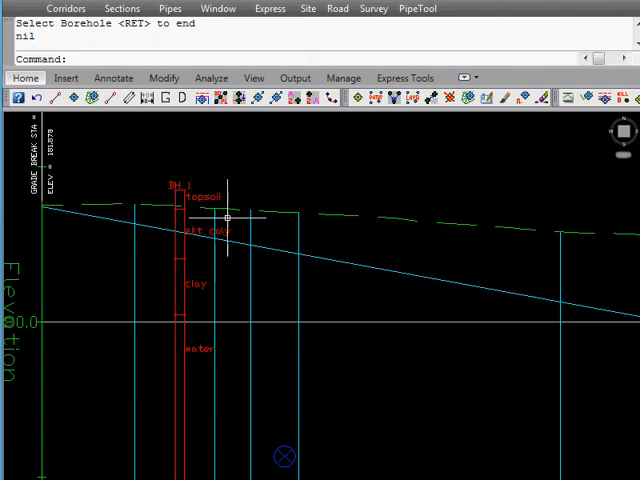
{"action": "mouse_move", "coordinate": [230, 345]}
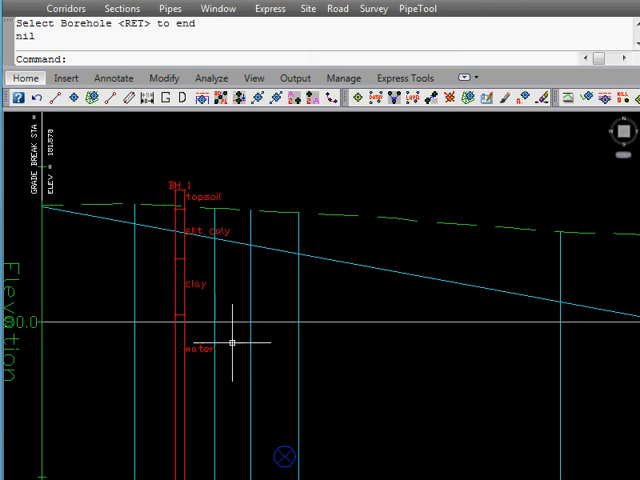
{"action": "mouse_move", "coordinate": [228, 233]}
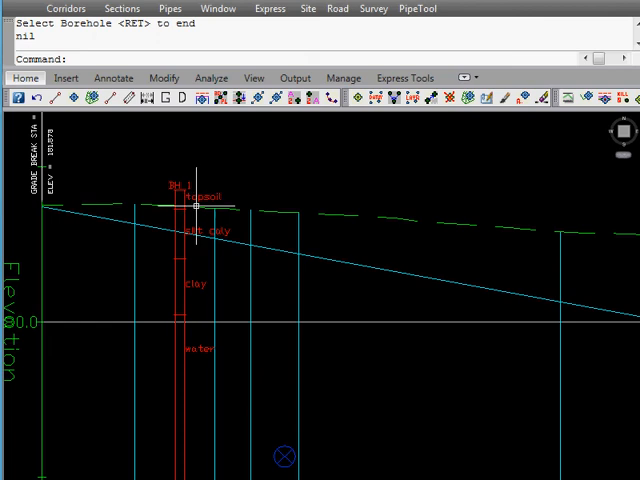
{"action": "mouse_move", "coordinate": [221, 215]}
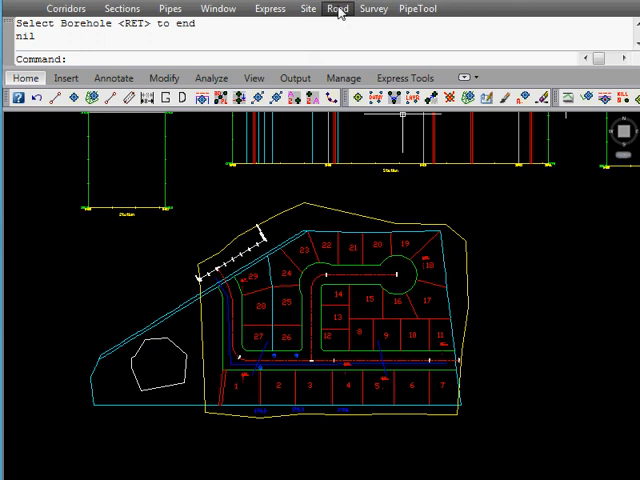
Step: Start the Surface Offset command for a new sub surface from og
{"action": "left_click", "coordinate": [307, 8]}
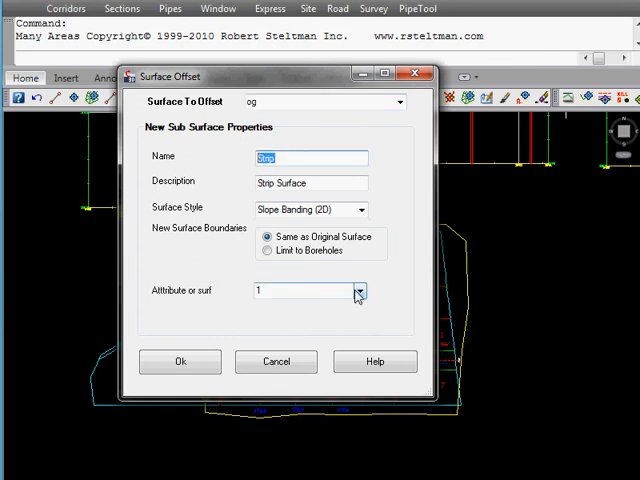
Step: Create surface Strip (attribute 1) styled Contours and Triangles, limited to boreholes
{"action": "left_click", "coordinate": [358, 291]}
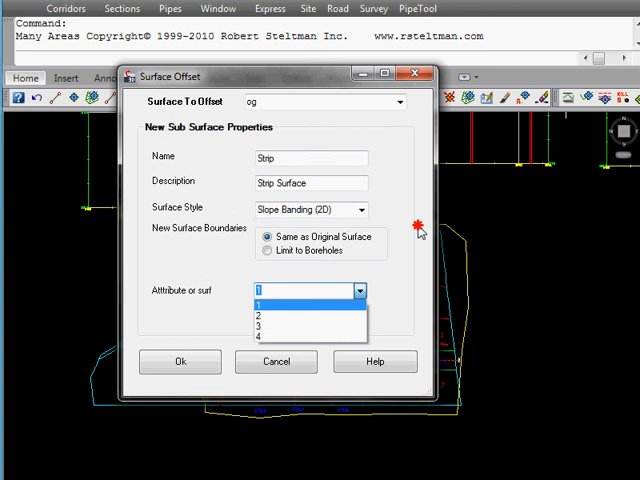
{"action": "left_click", "coordinate": [358, 209]}
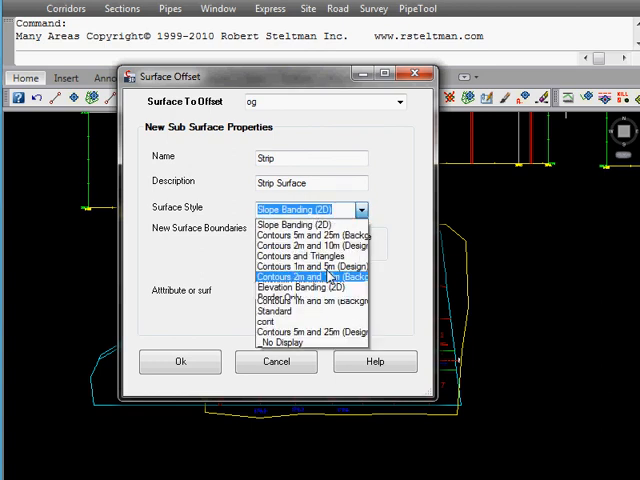
{"action": "left_click", "coordinate": [300, 255]}
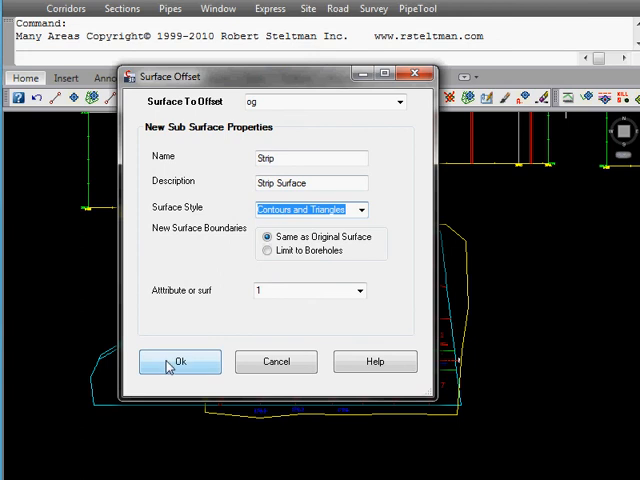
{"action": "left_click", "coordinate": [267, 250]}
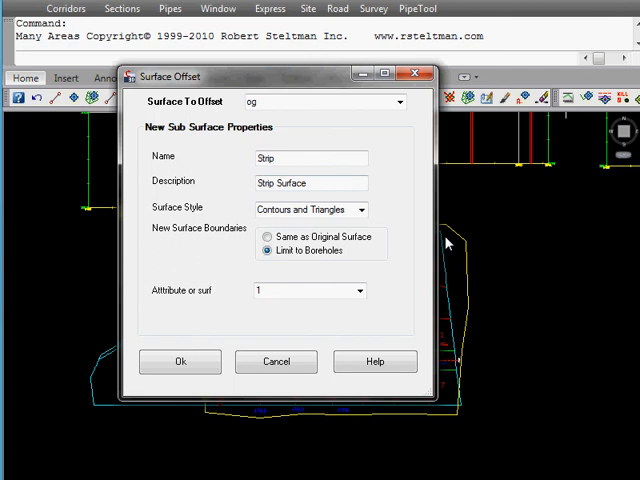
{"action": "mouse_move", "coordinate": [470, 297]}
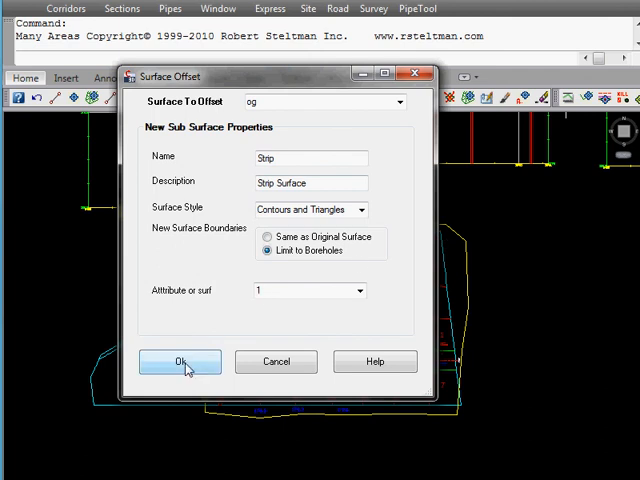
{"action": "left_click", "coordinate": [181, 362]}
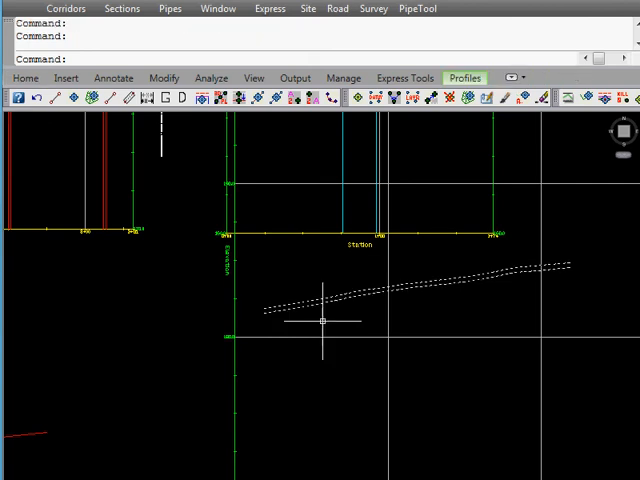
{"action": "mouse_move", "coordinate": [562, 279]}
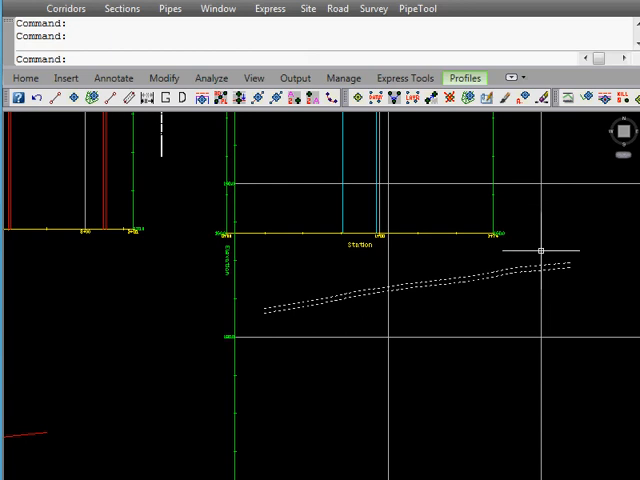
{"action": "mouse_move", "coordinate": [467, 320]}
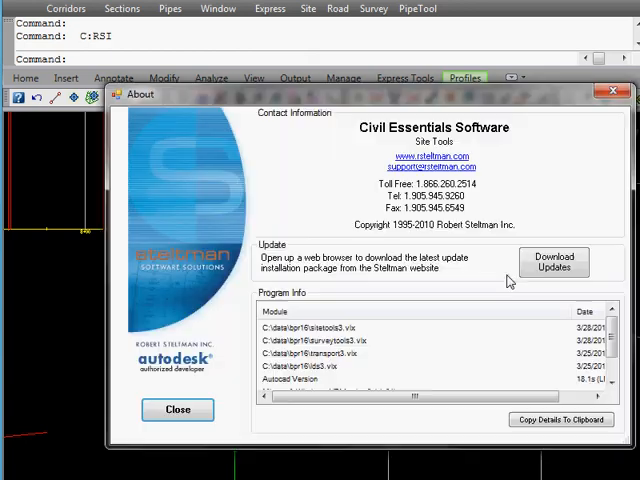
{"action": "mouse_move", "coordinate": [509, 205]}
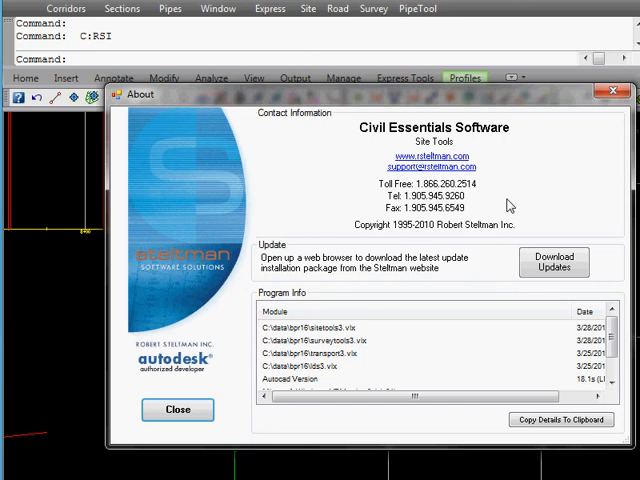